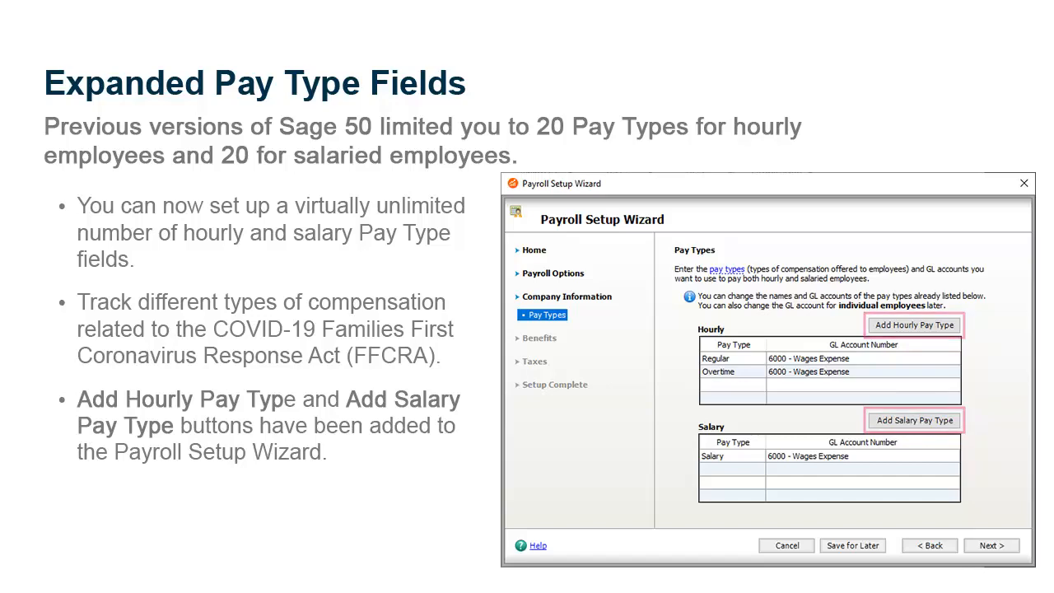
{"action": "mouse_move", "coordinate": [914, 325]}
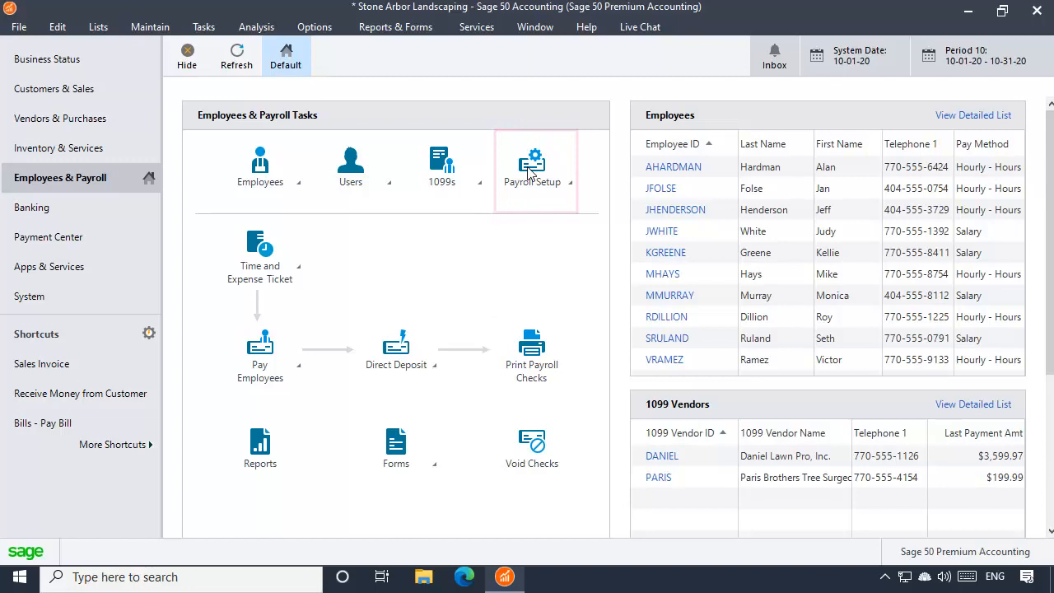
Reach Payroll Settings through the Payroll Setup options
{"action": "left_click", "coordinate": [532, 165]}
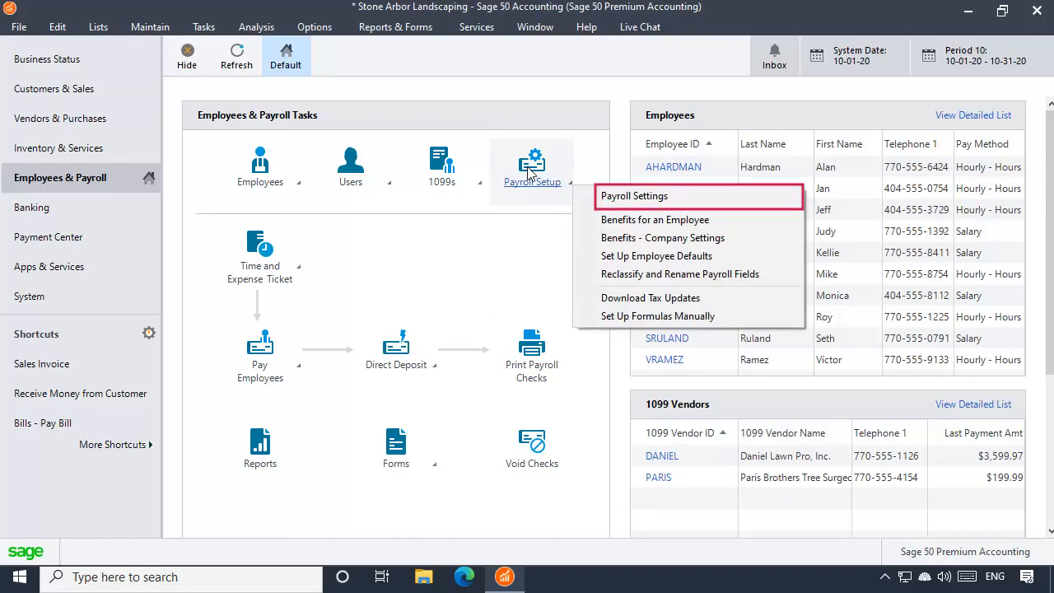
{"action": "left_click", "coordinate": [633, 194]}
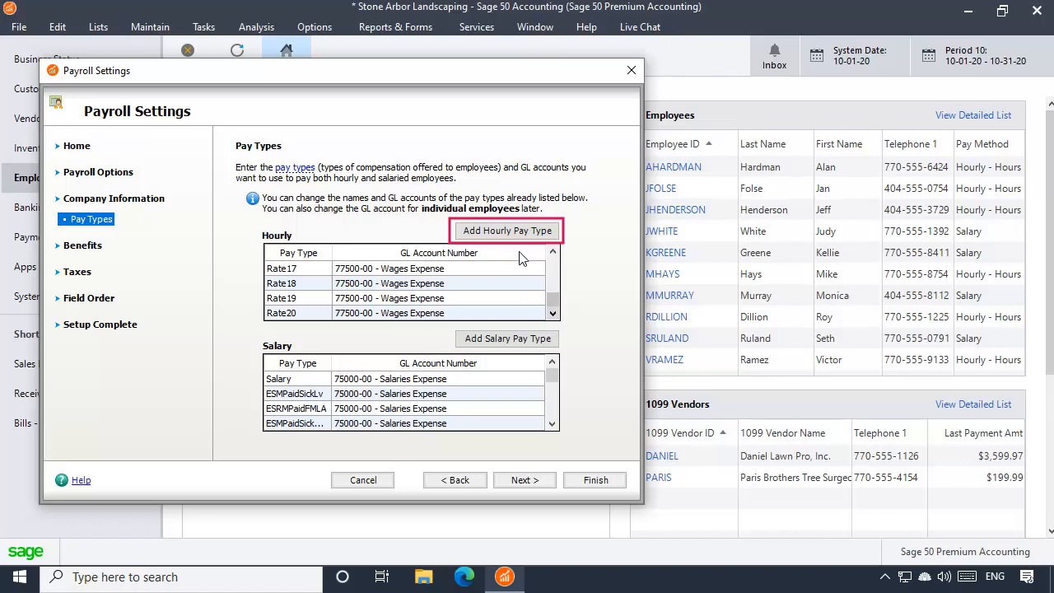
Add hourly pay types Rate21 through Rate30 mapped to Wages Expense and finish the settings
{"action": "left_click", "coordinate": [507, 230]}
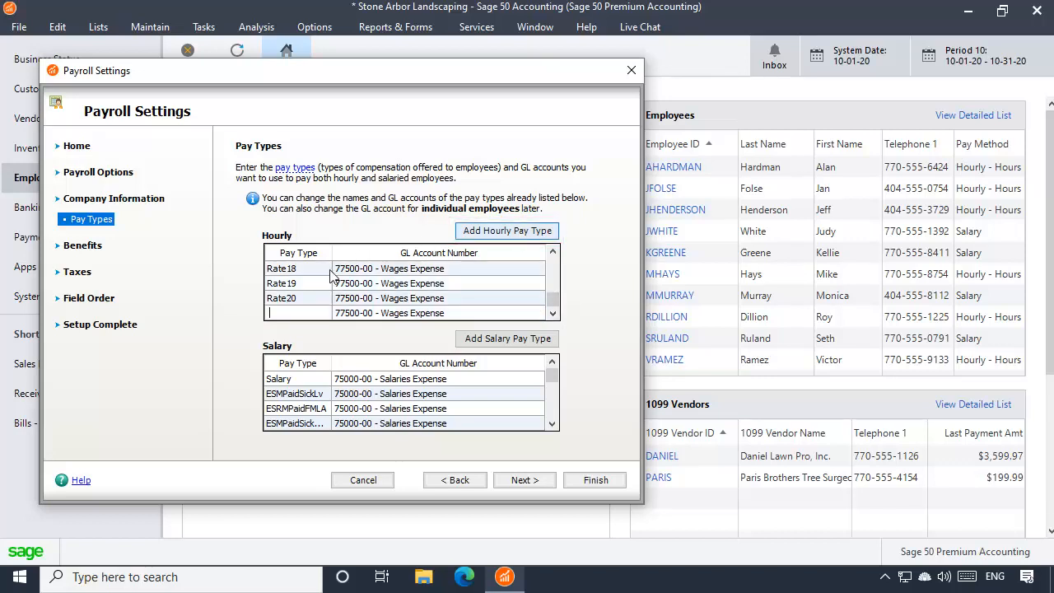
{"action": "type", "text": "Rate22"}
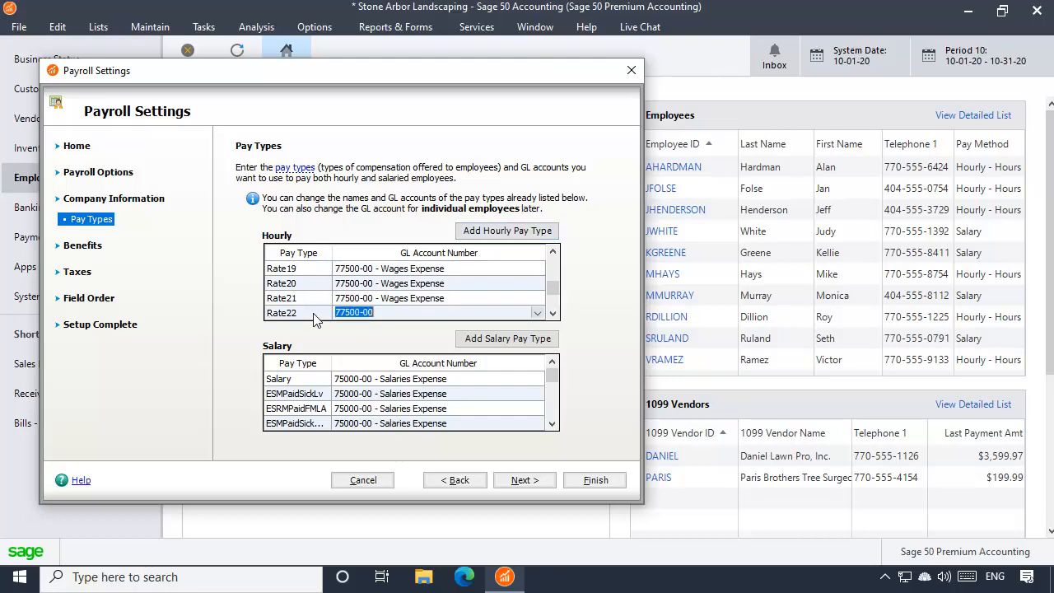
{"action": "left_click", "coordinate": [507, 230]}
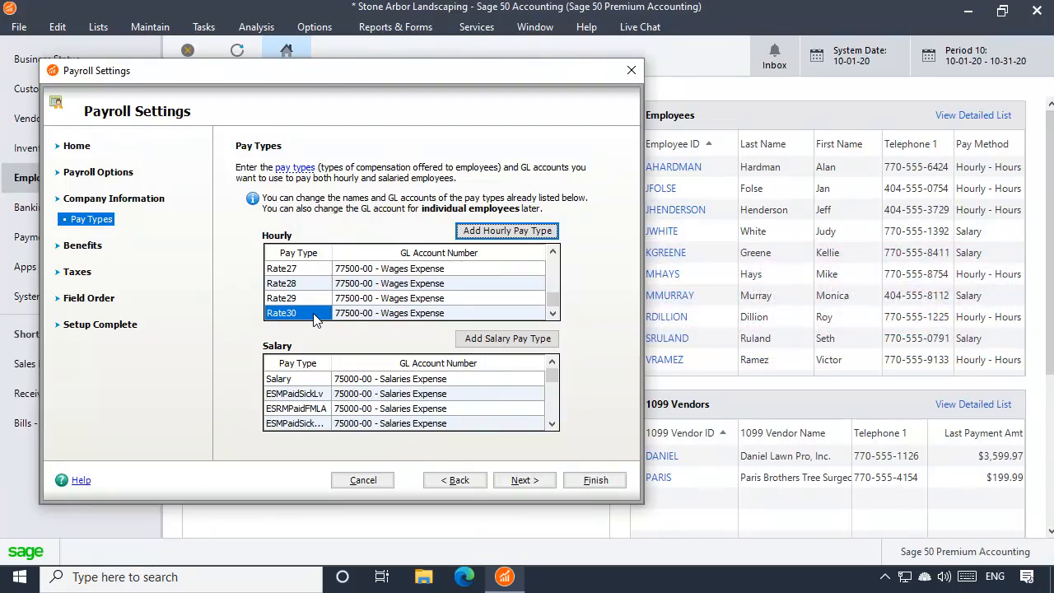
{"action": "mouse_move", "coordinate": [591, 481]}
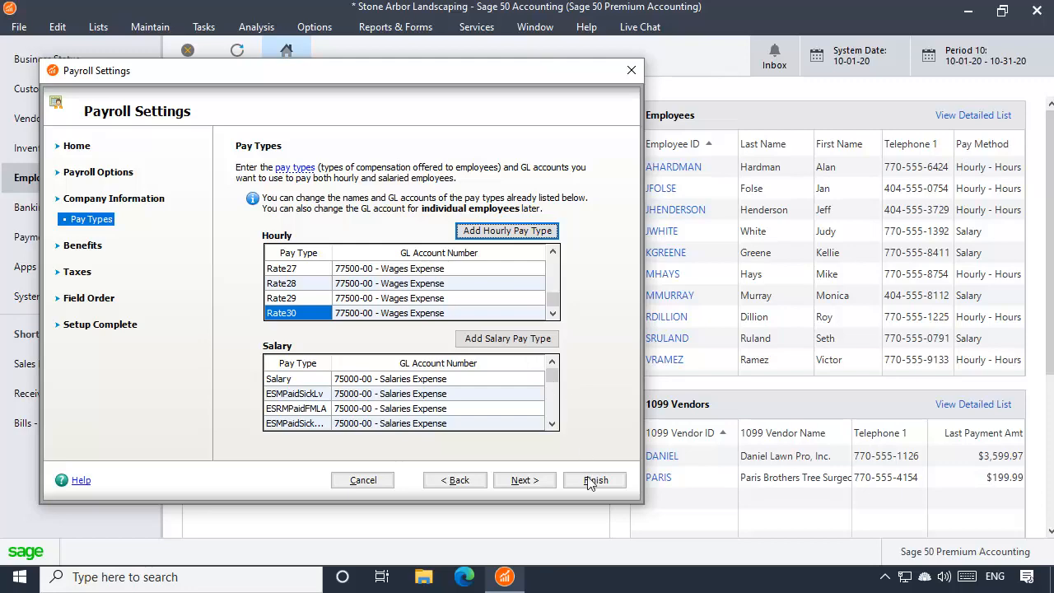
{"action": "left_click", "coordinate": [593, 481]}
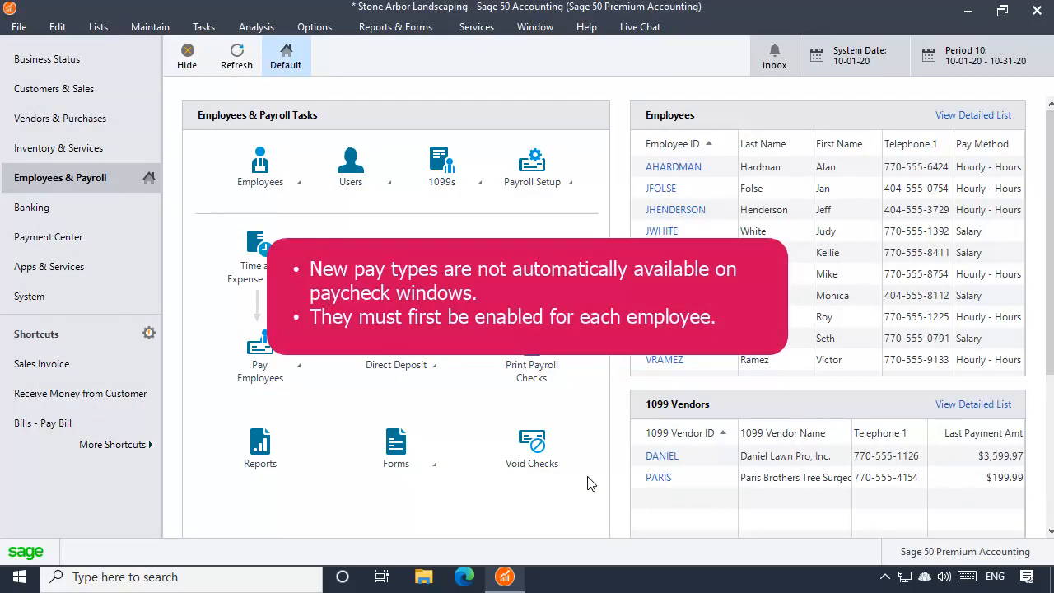
Show a salaried employee's Pay Info with pay types tied to Salaries Expense accounts
{"action": "left_click", "coordinate": [260, 161]}
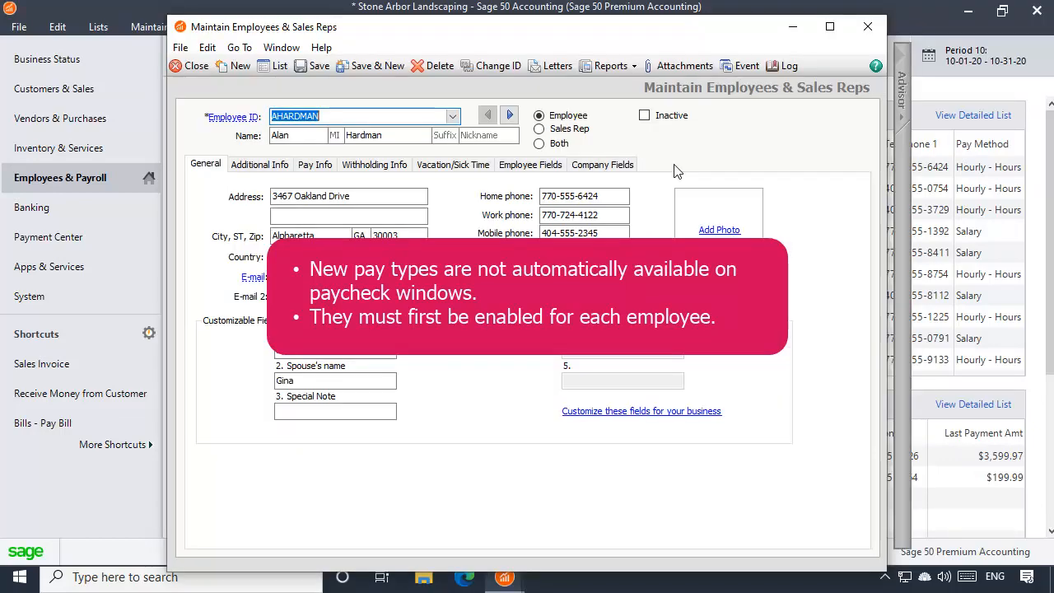
{"action": "left_click", "coordinate": [314, 164]}
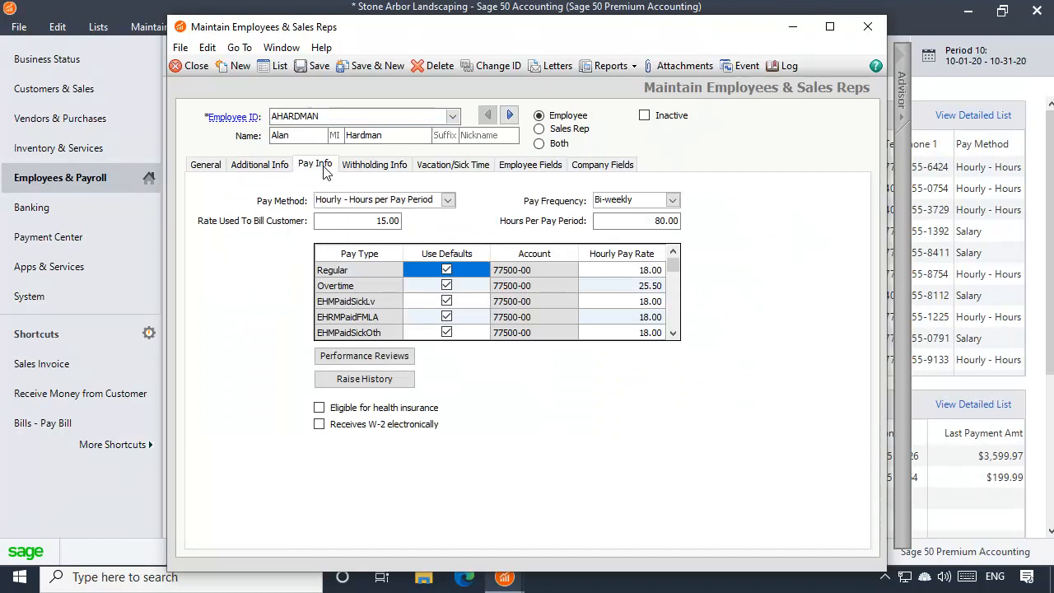
{"action": "left_click", "coordinate": [315, 164]}
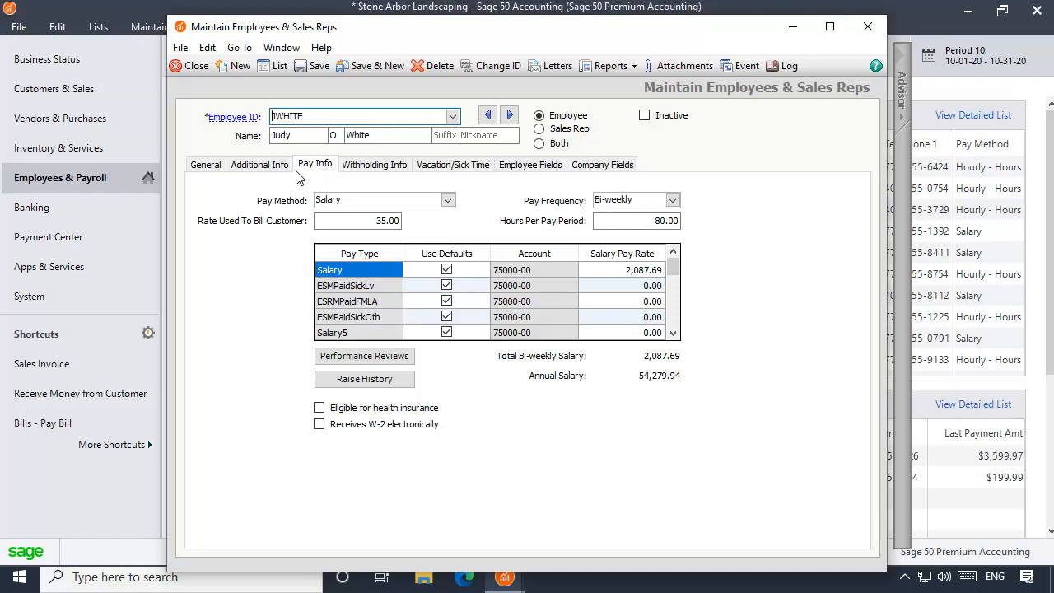
{"action": "left_click", "coordinate": [622, 270]}
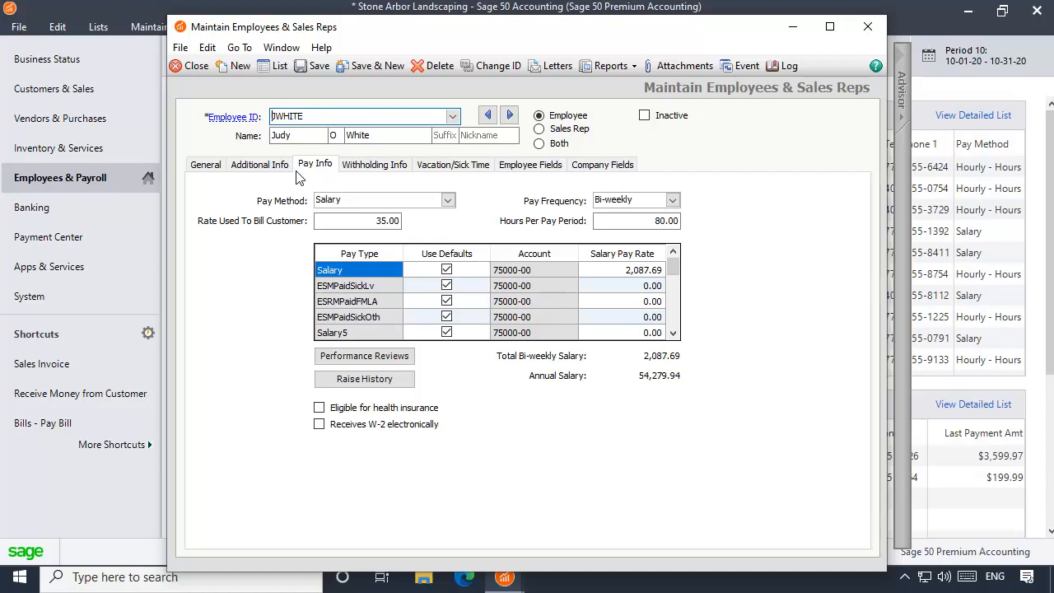
{"action": "mouse_move", "coordinate": [415, 209]}
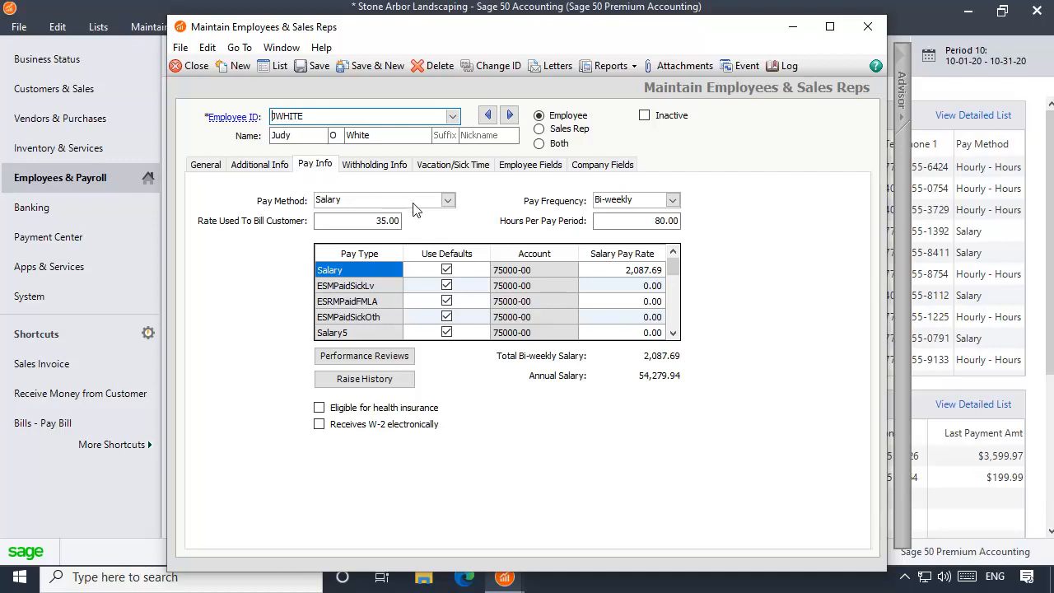
Enter a 22.00 hourly pay rate for Rate21 on the hourly employee's Pay Info
{"action": "left_click", "coordinate": [446, 284]}
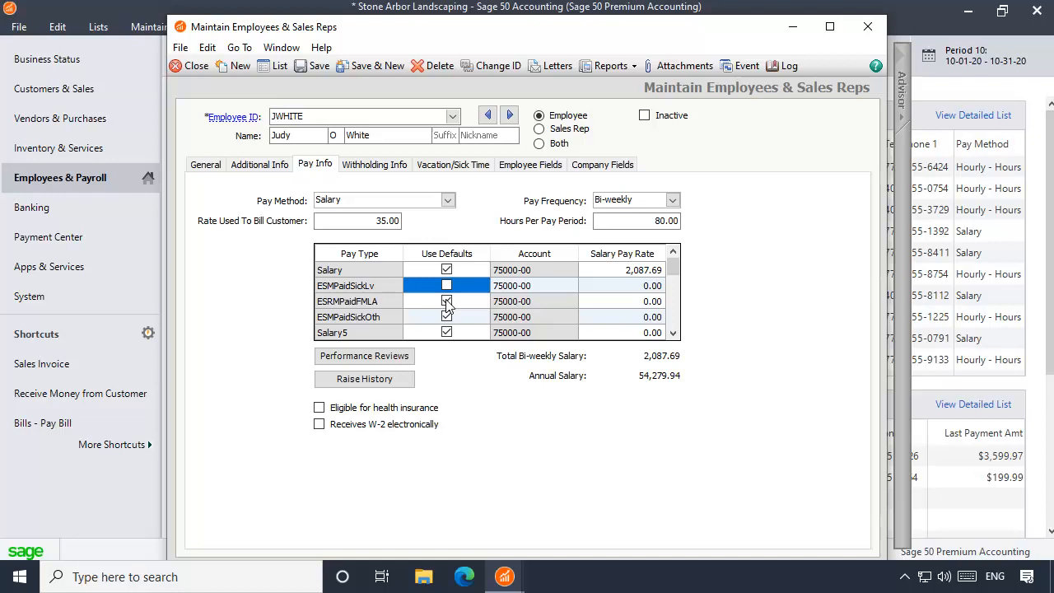
{"action": "left_click", "coordinate": [447, 316]}
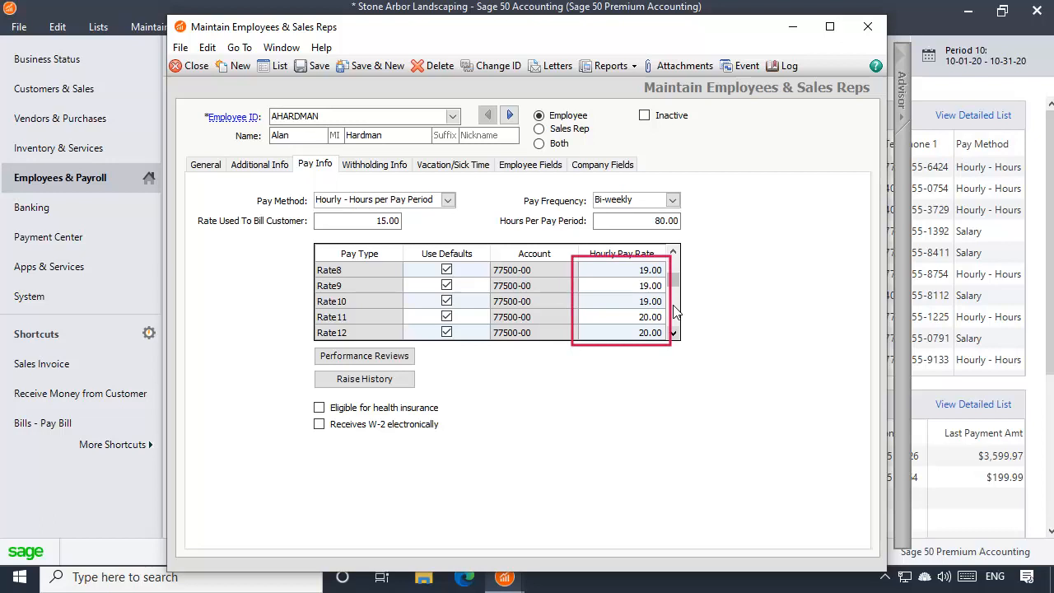
{"action": "scroll", "scroll_direction": "down", "scroll_amount": 3}
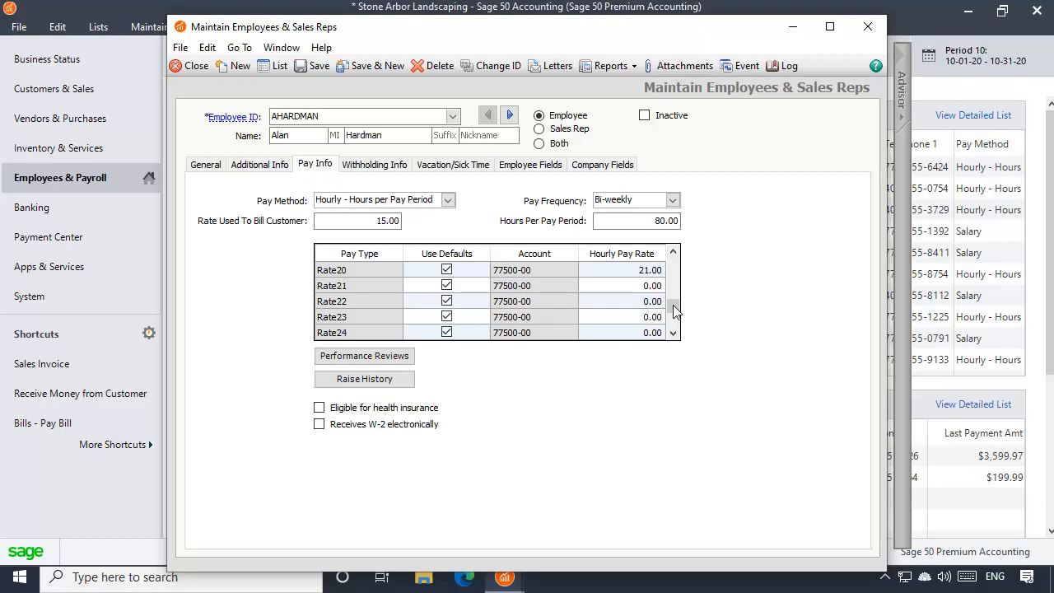
{"action": "mouse_move", "coordinate": [629, 293]}
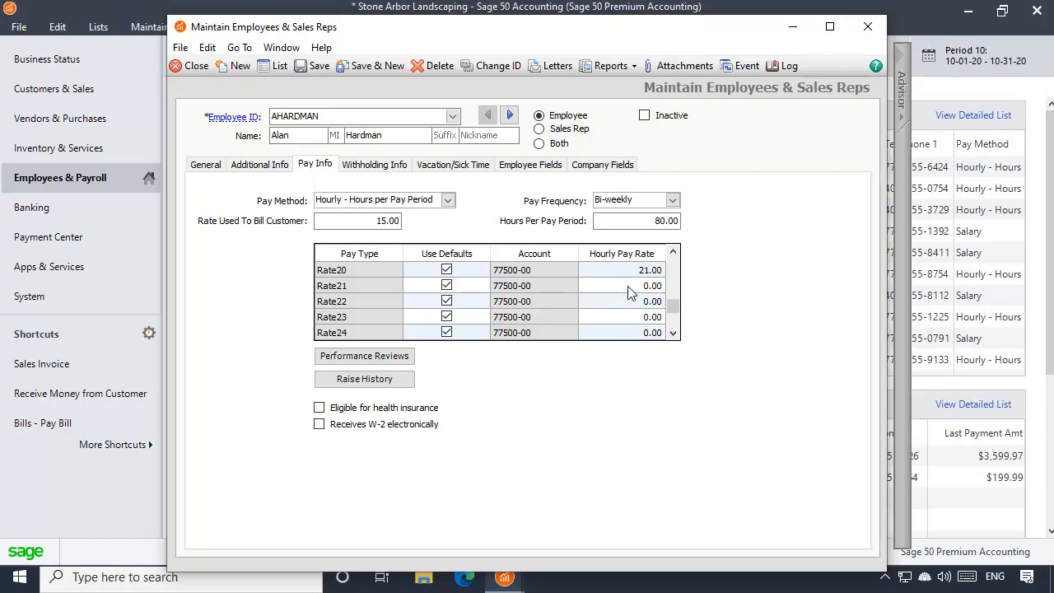
{"action": "type", "text": "22.00"}
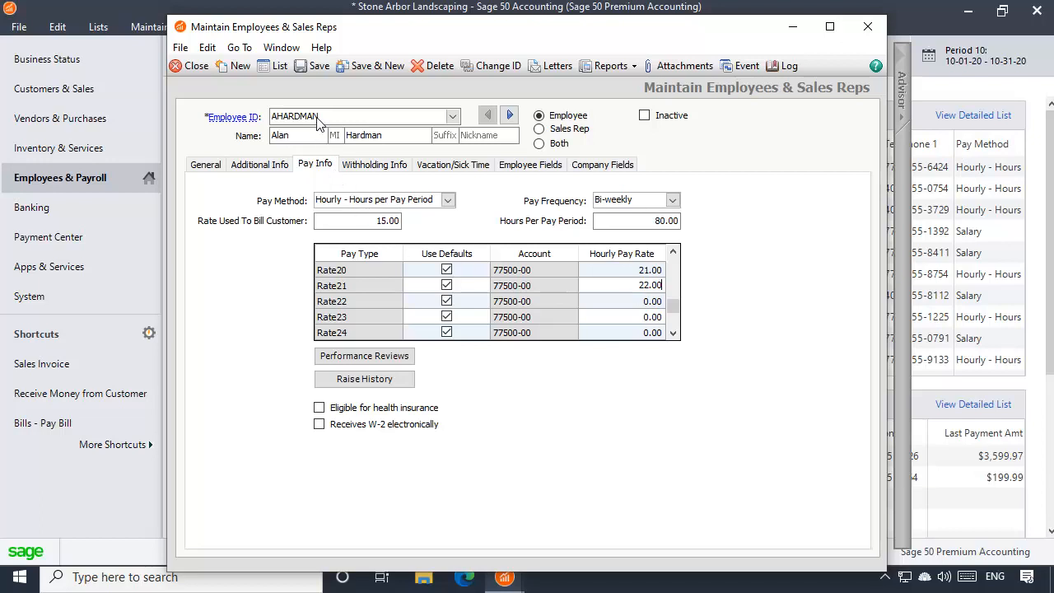
Save the employee, acknowledge the over-20-pay-types warning and return to the overview
{"action": "left_click", "coordinate": [319, 66]}
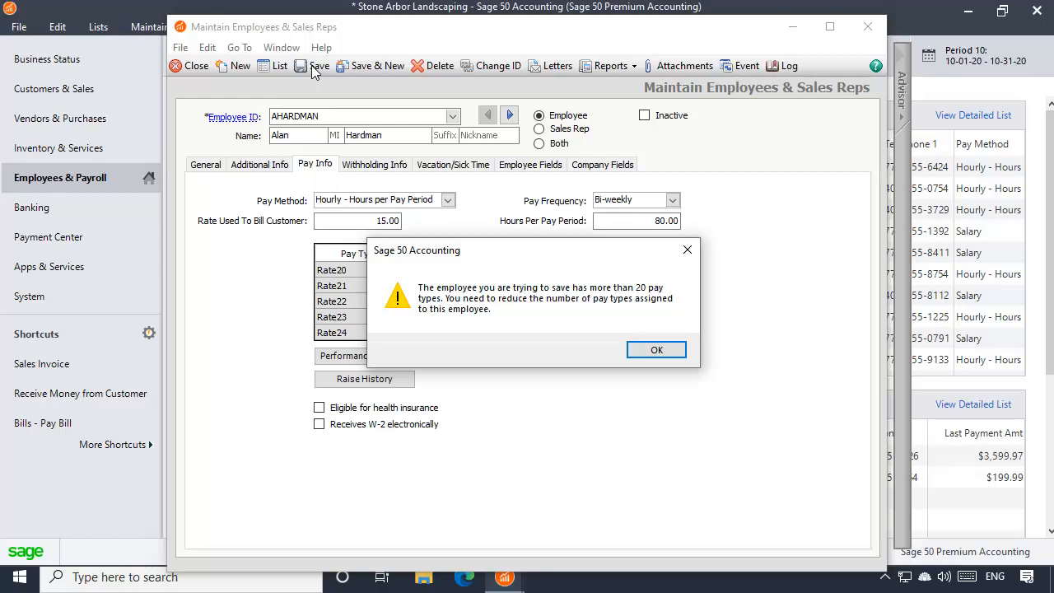
{"action": "mouse_move", "coordinate": [652, 294]}
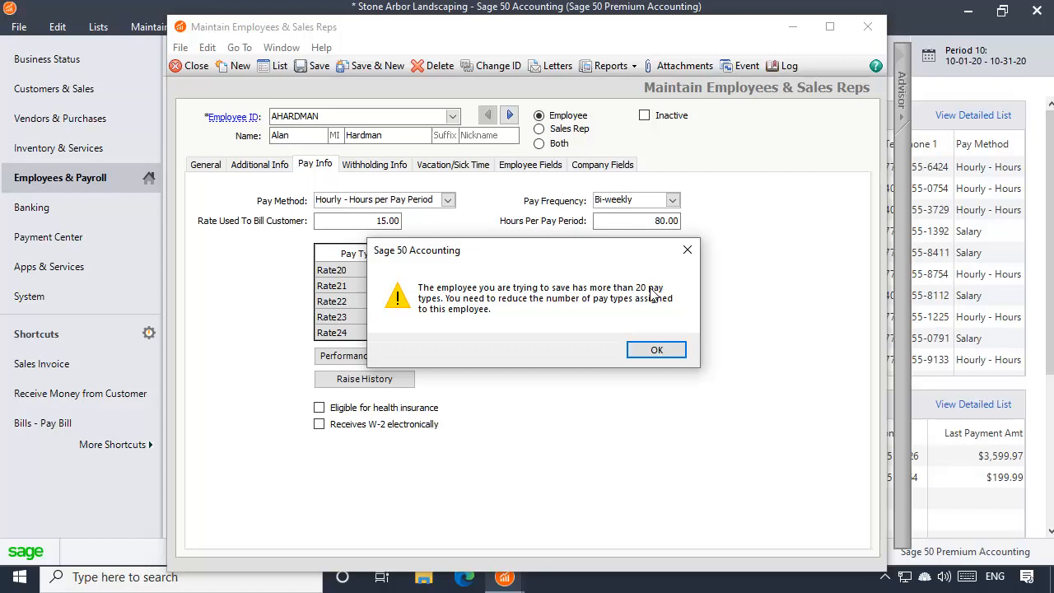
{"action": "left_click", "coordinate": [655, 349]}
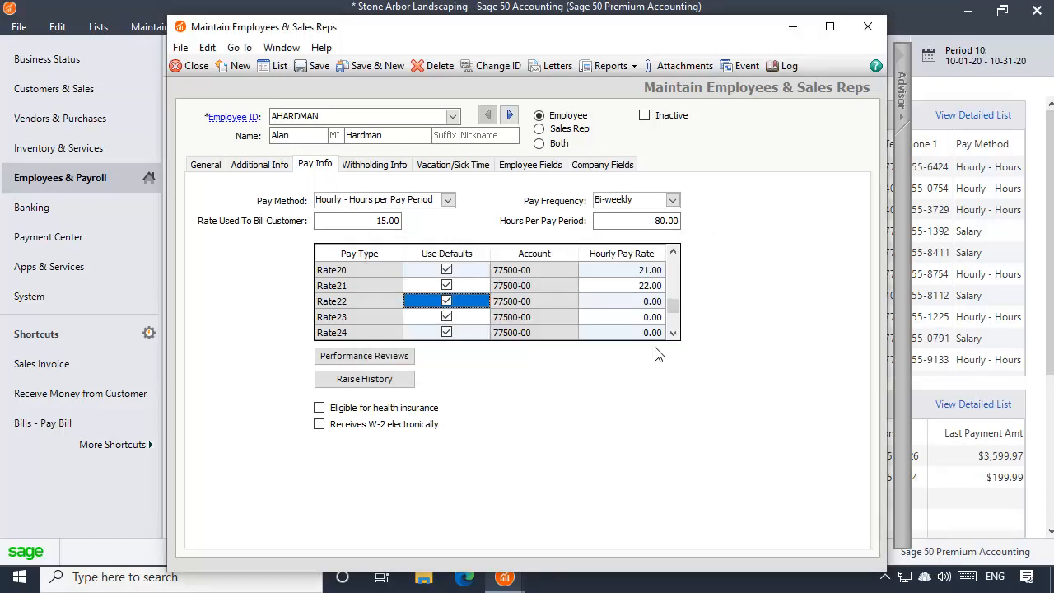
{"action": "mouse_move", "coordinate": [665, 349]}
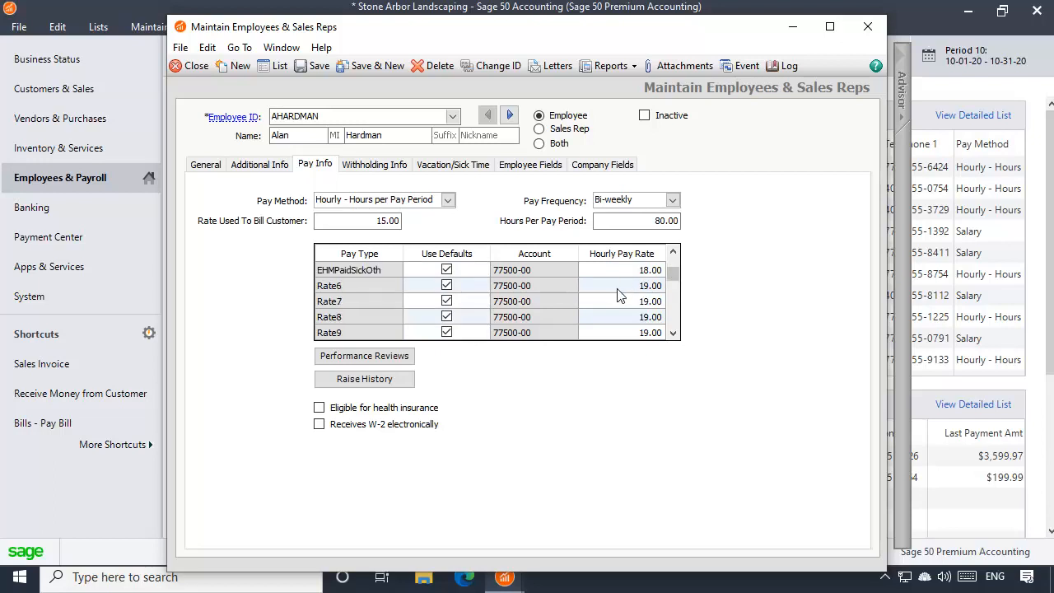
{"action": "left_click", "coordinate": [648, 285]}
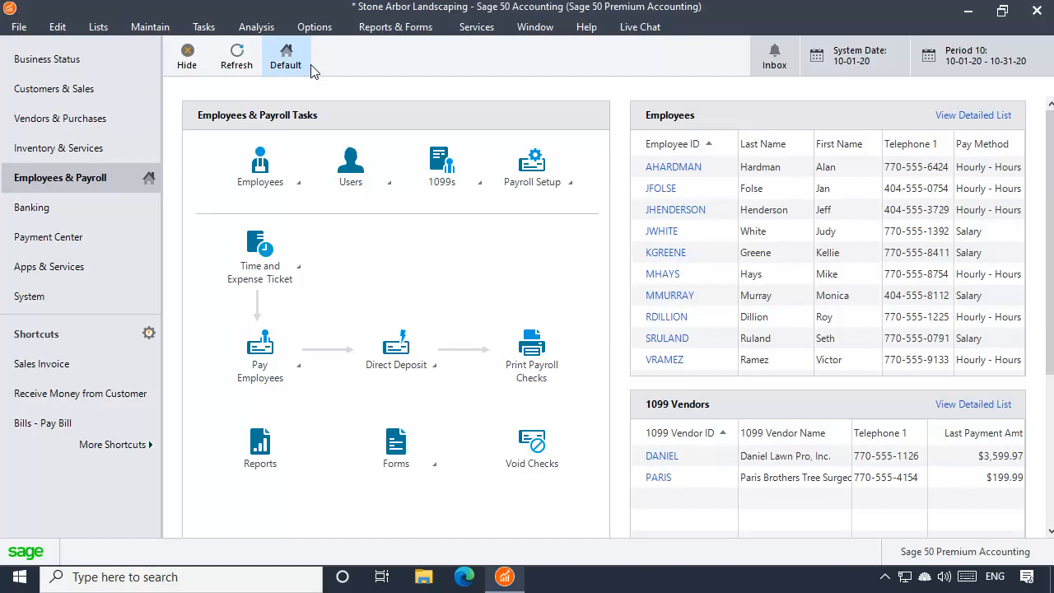
Choose the federal 2020 Form 941, quarterly, 3rd Quarter, launching the COVID-19 Payroll Wizard
{"action": "left_click", "coordinate": [395, 447]}
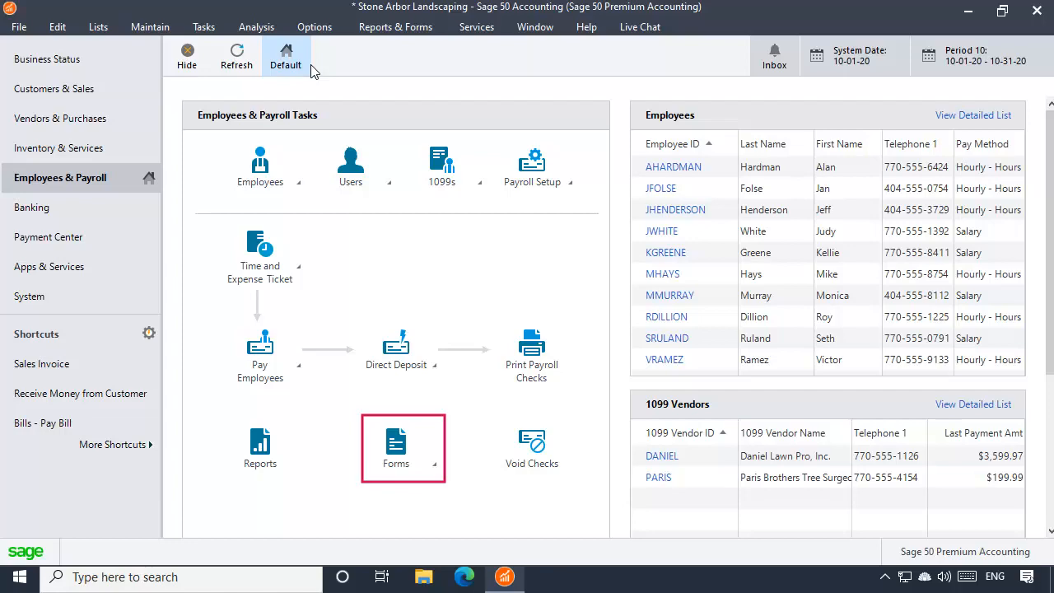
{"action": "left_click", "coordinate": [395, 448]}
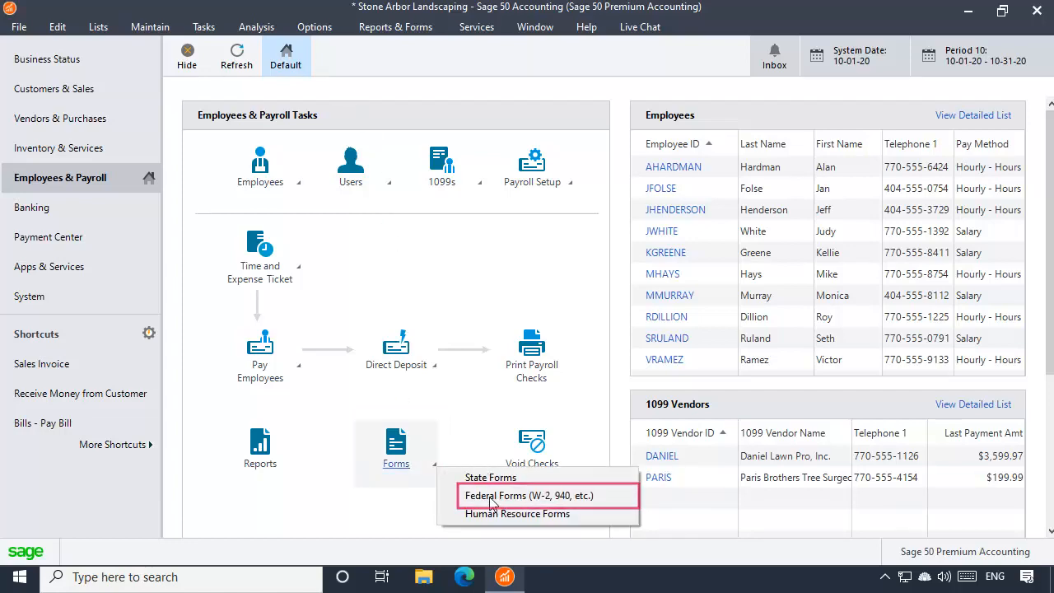
{"action": "left_click", "coordinate": [527, 494]}
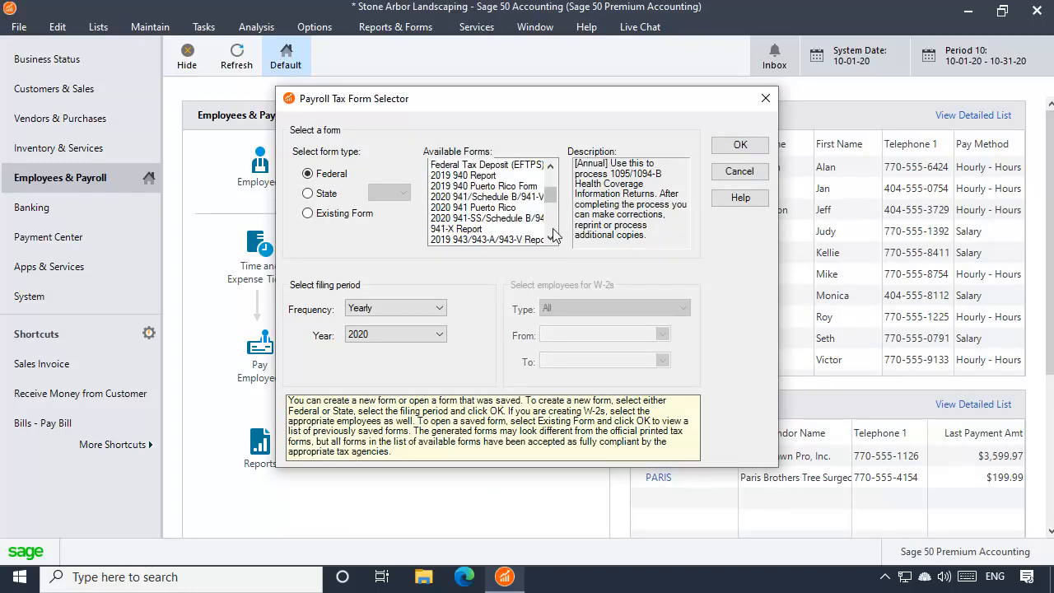
{"action": "left_click", "coordinate": [486, 196]}
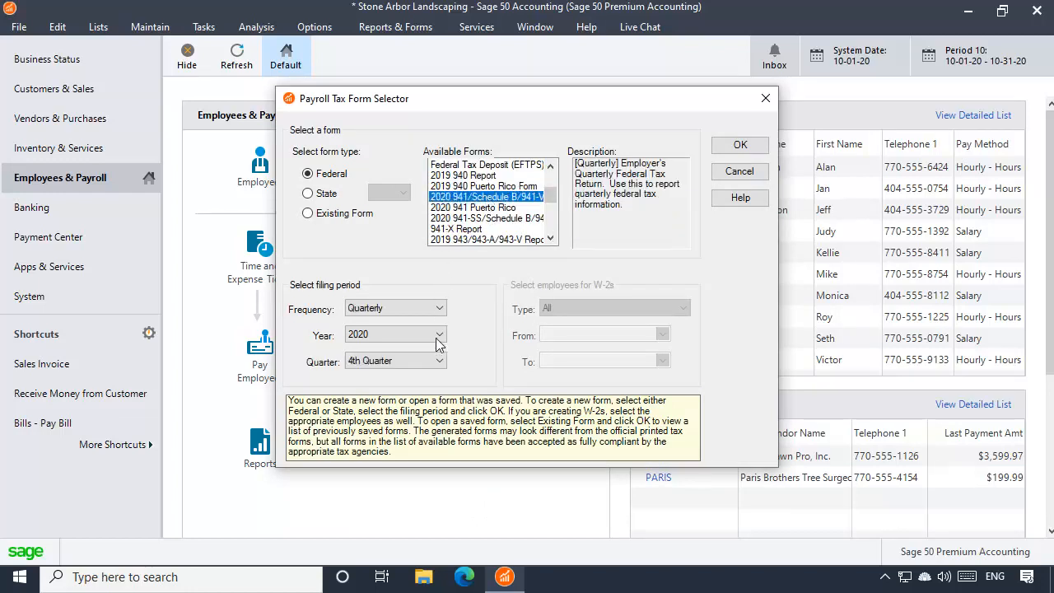
{"action": "left_click", "coordinate": [387, 361]}
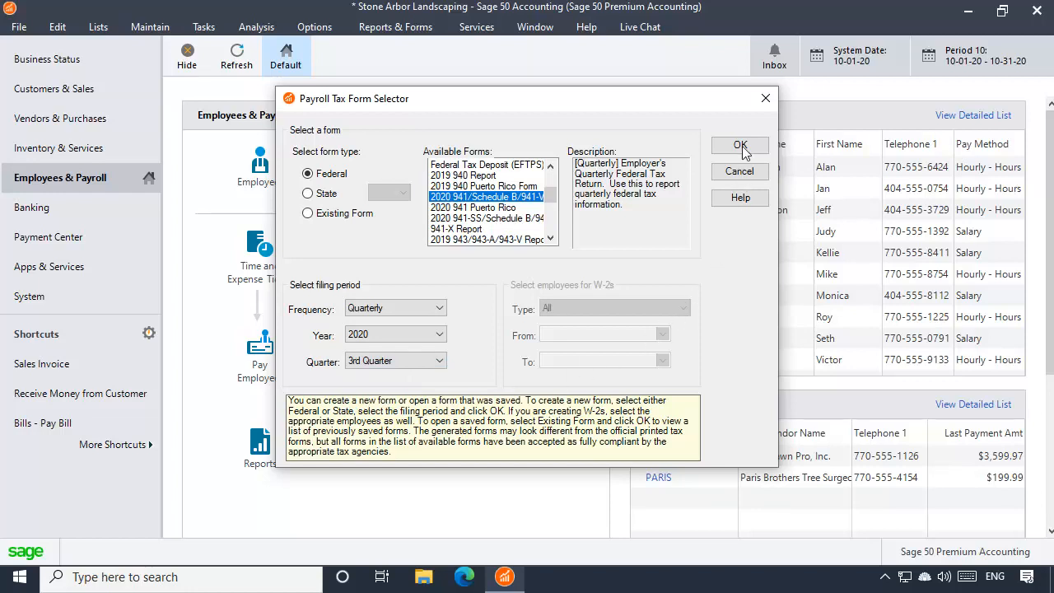
{"action": "left_click", "coordinate": [740, 145]}
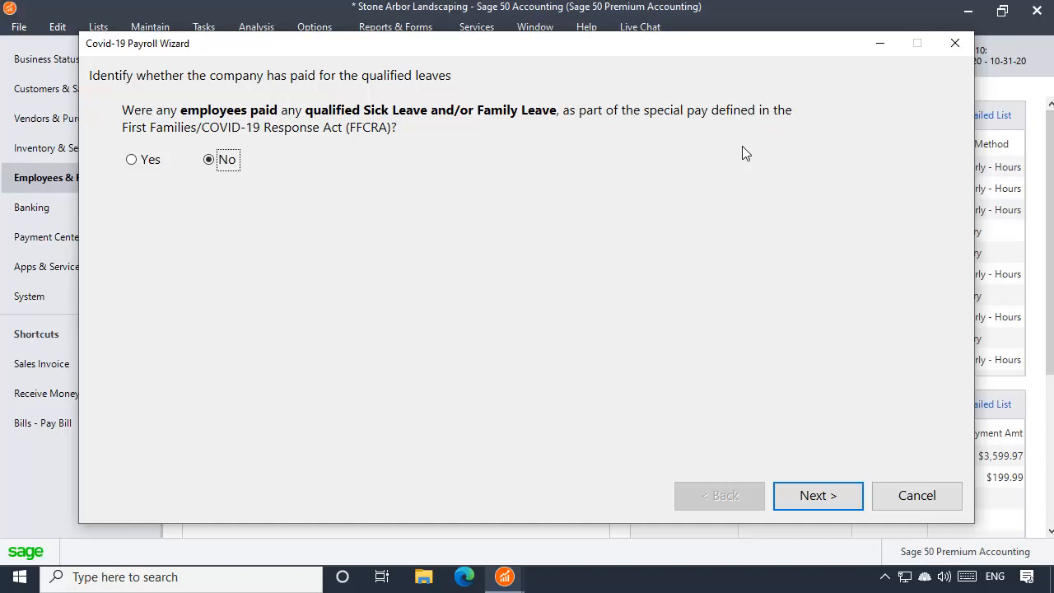
Answer Yes that qualified leave was paid and continue to the sick leave pay types
{"action": "left_click", "coordinate": [207, 158]}
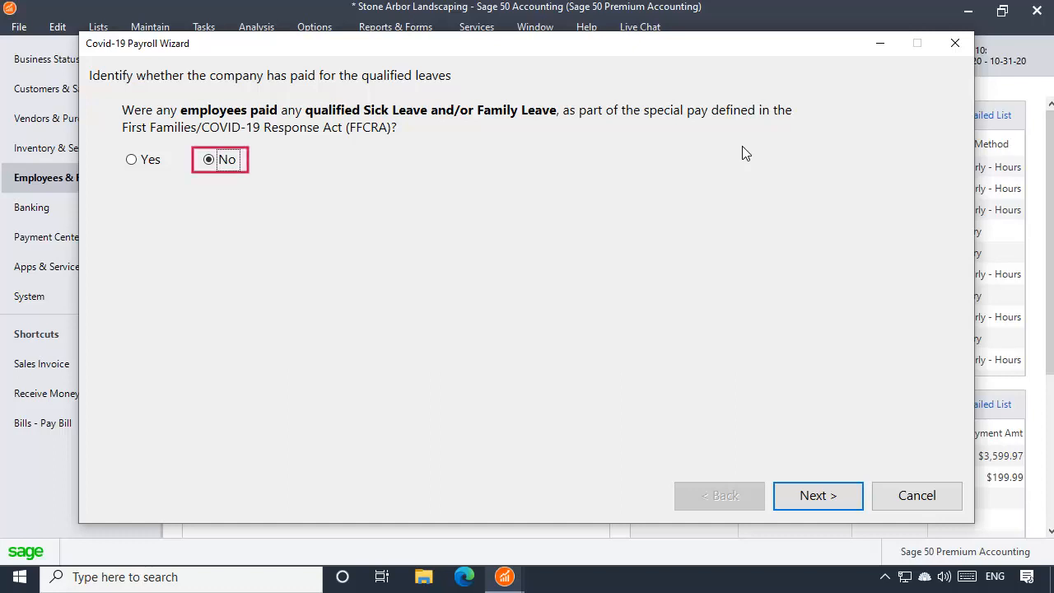
{"action": "left_click", "coordinate": [816, 494]}
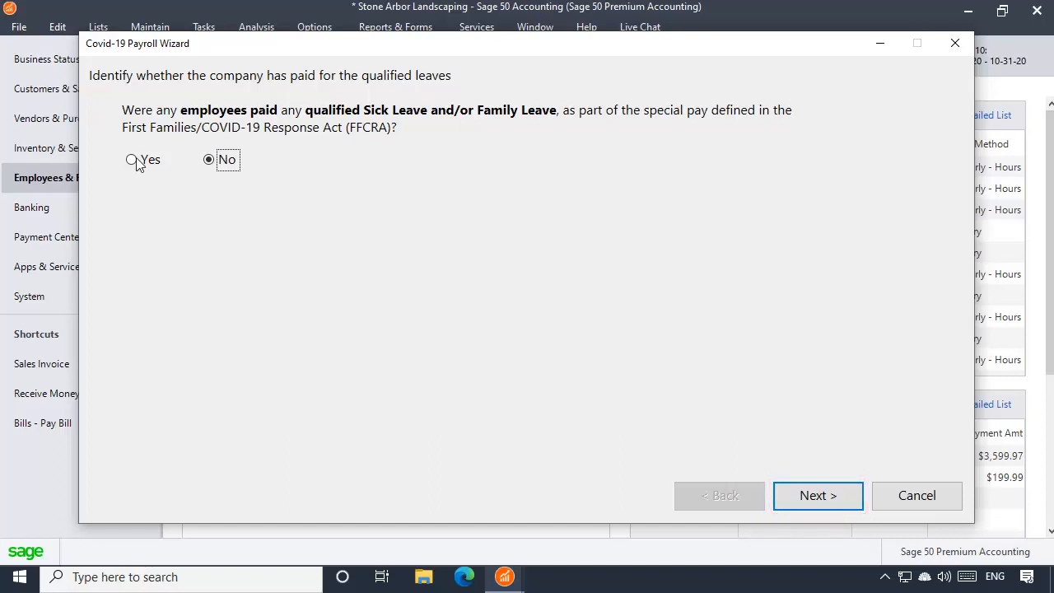
{"action": "left_click", "coordinate": [132, 158]}
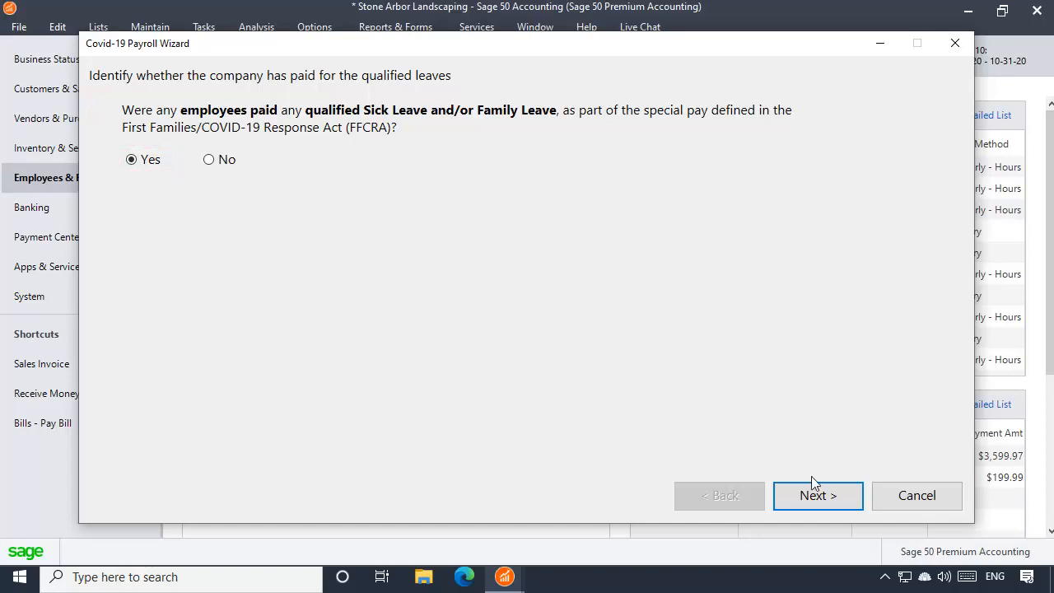
{"action": "left_click", "coordinate": [816, 494]}
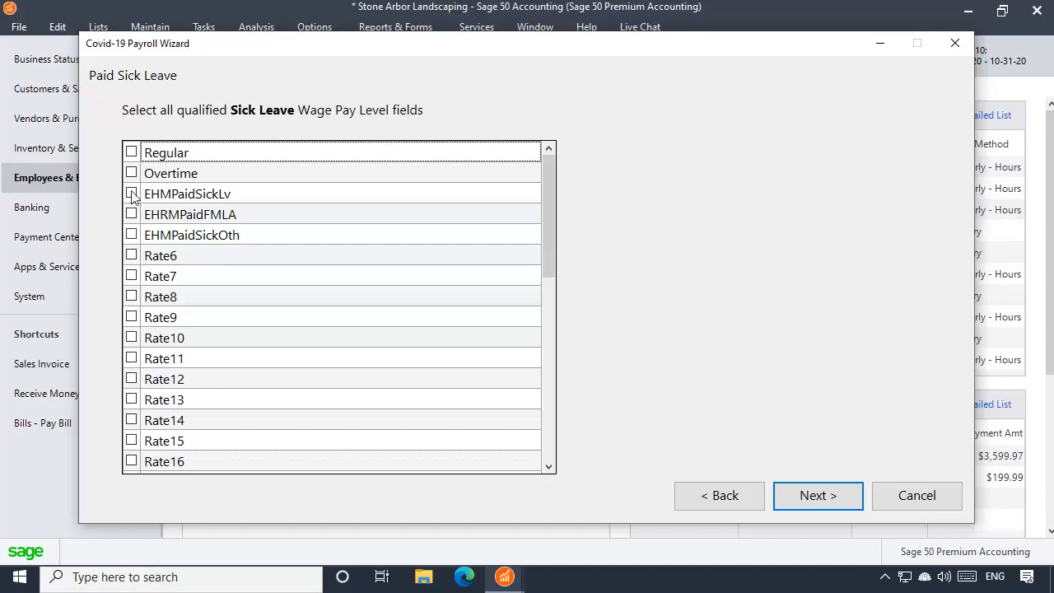
Mark EHMPaidSickLv, EHMPaidSickOth, ESMPaidSickLv and ESMPaidSickOth as qualified sick leave wages
{"action": "left_click", "coordinate": [132, 233]}
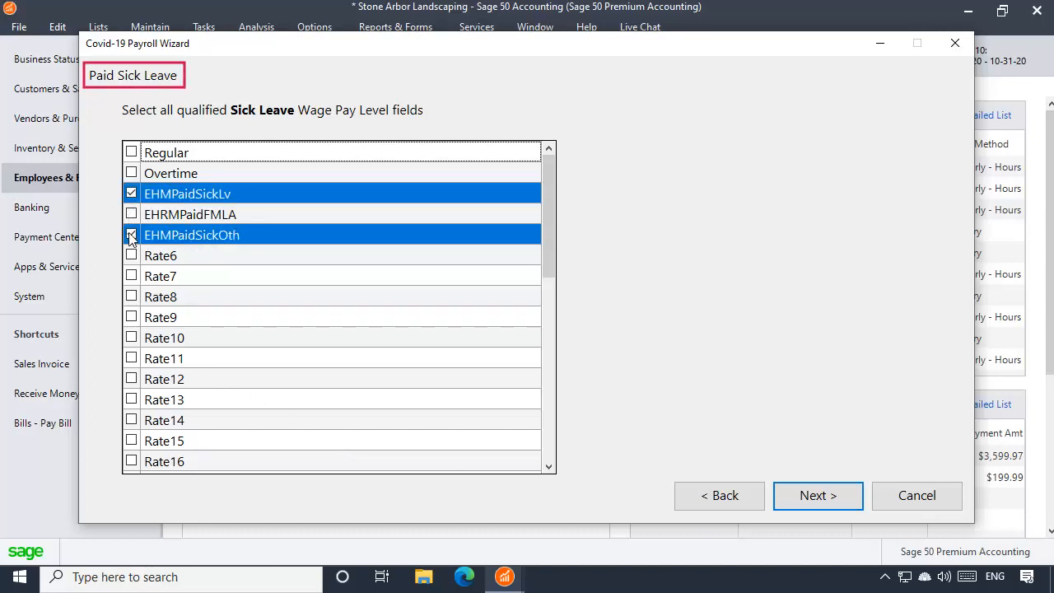
{"action": "left_click", "coordinate": [132, 234]}
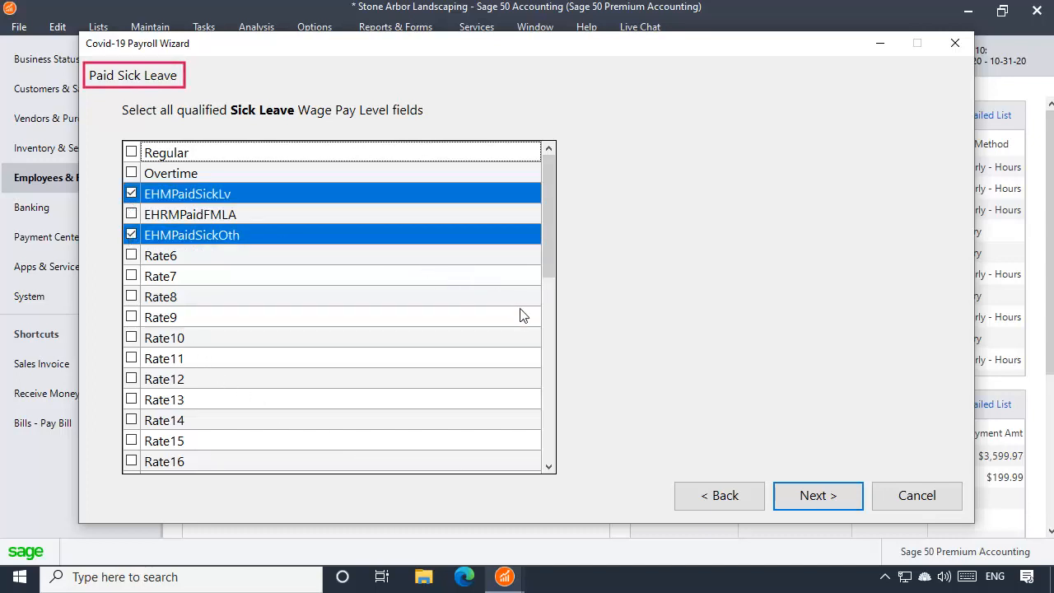
{"action": "scroll", "scroll_direction": "down", "scroll_amount": 3}
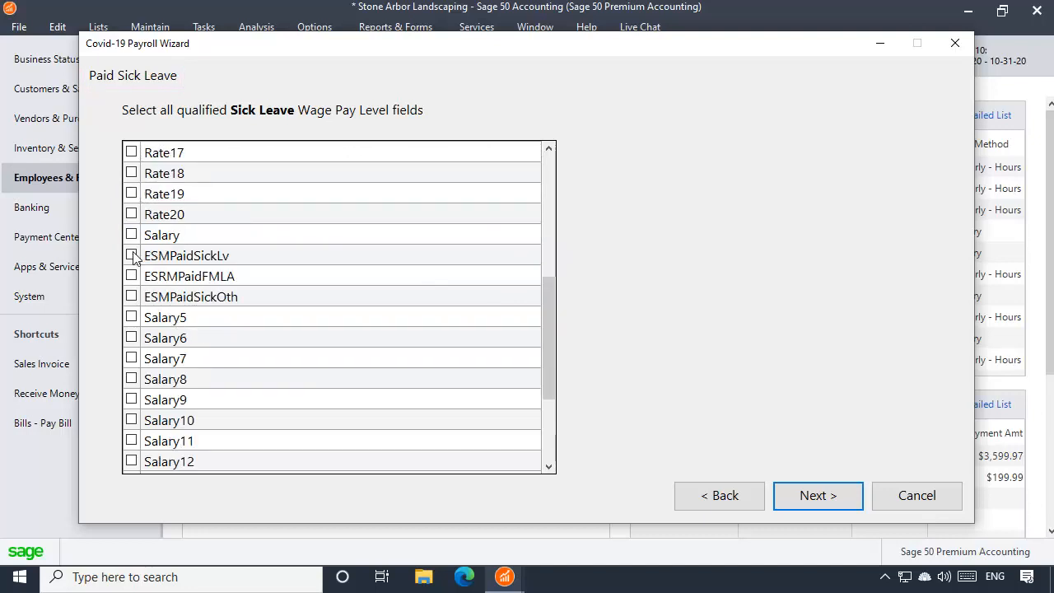
{"action": "left_click", "coordinate": [131, 296]}
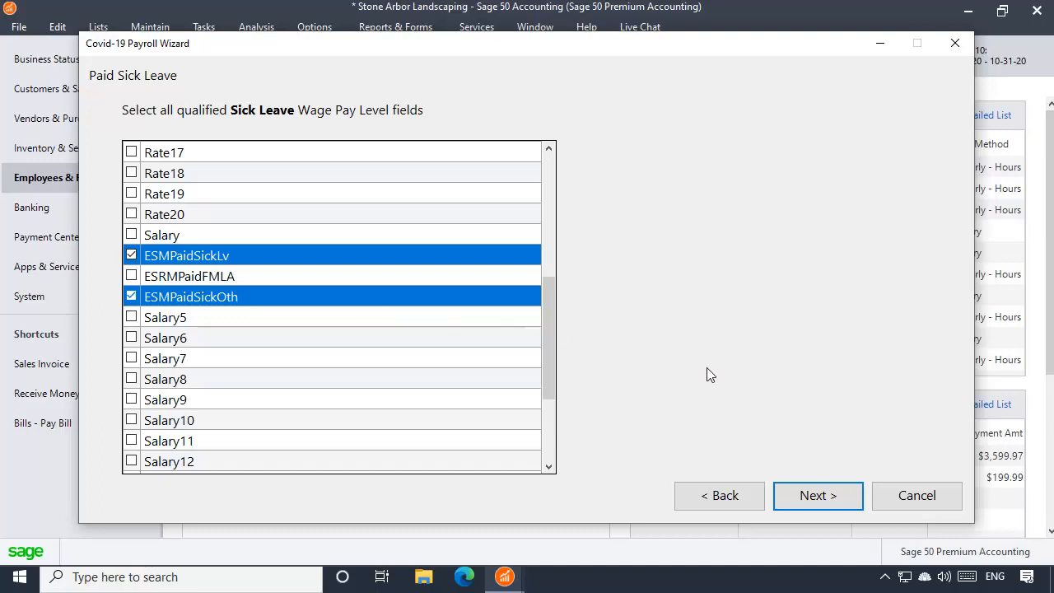
{"action": "left_click", "coordinate": [817, 494]}
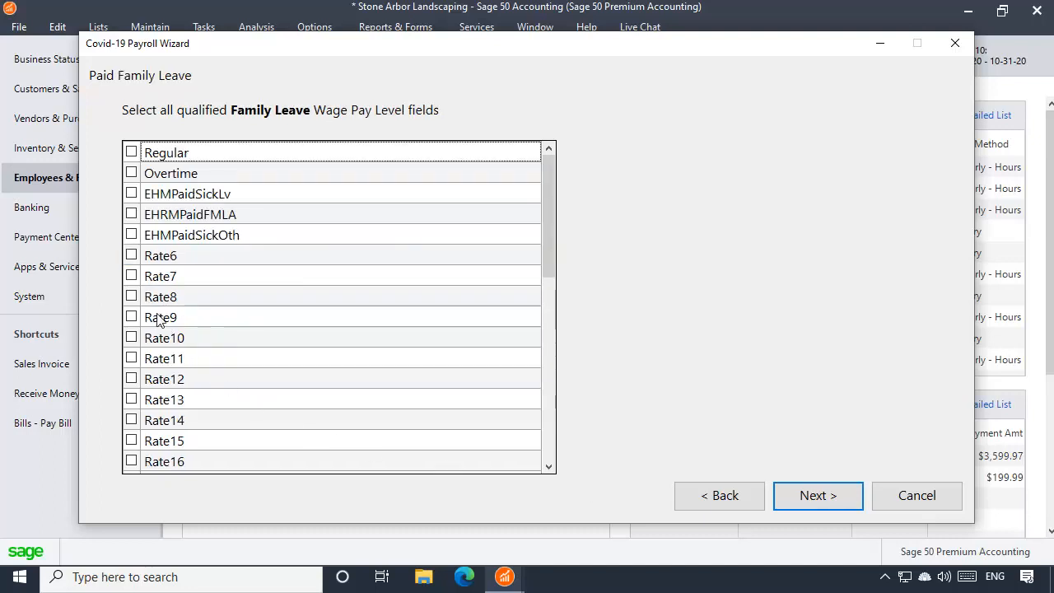
Mark ESRMPaidFMLA as qualified family leave wages and finish the wizard into Form 941
{"action": "left_click", "coordinate": [131, 214]}
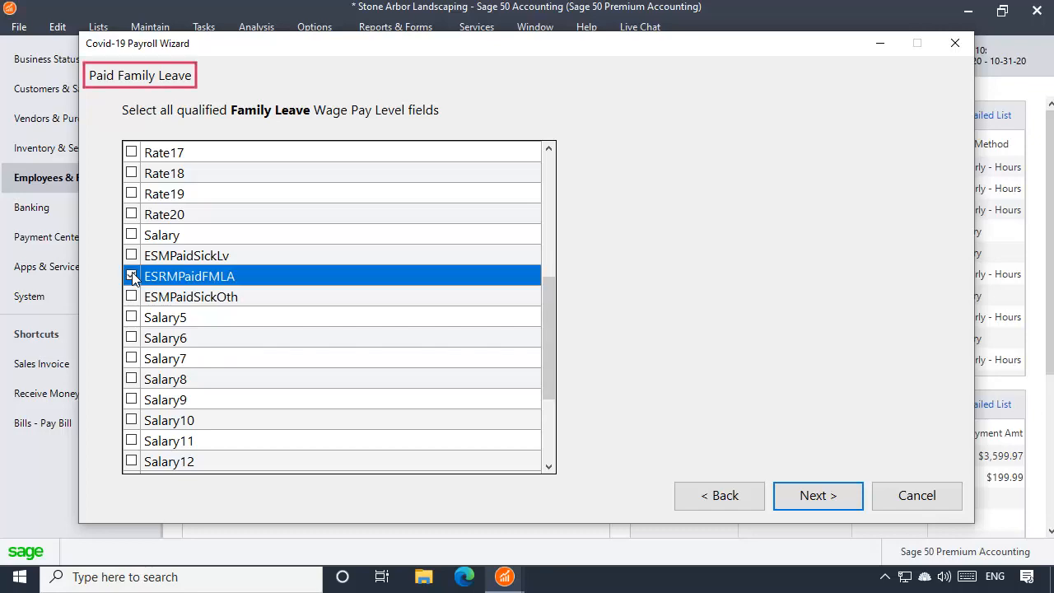
{"action": "left_click", "coordinate": [132, 275]}
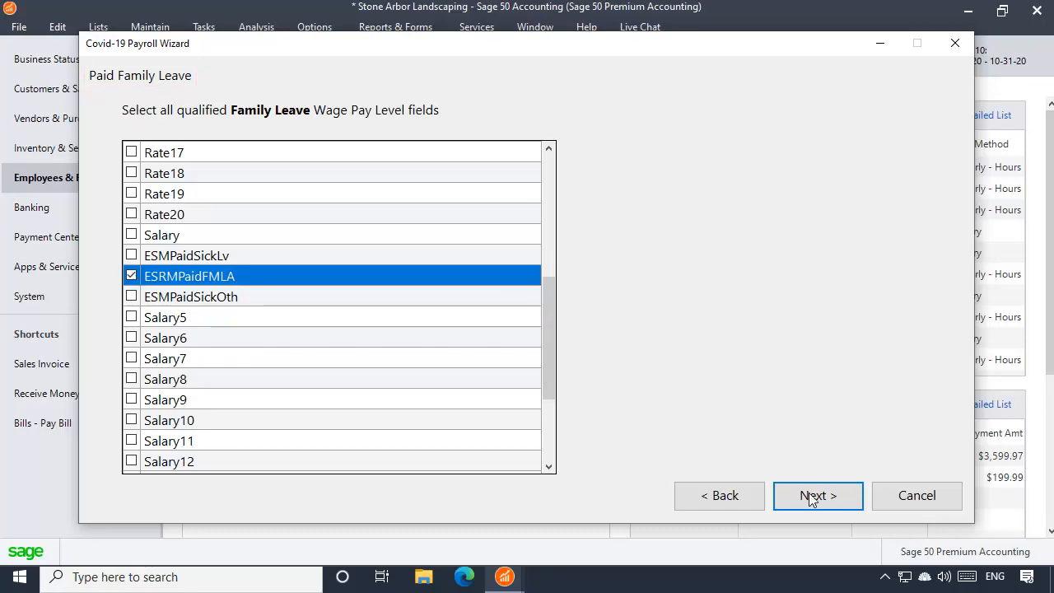
{"action": "left_click", "coordinate": [816, 493]}
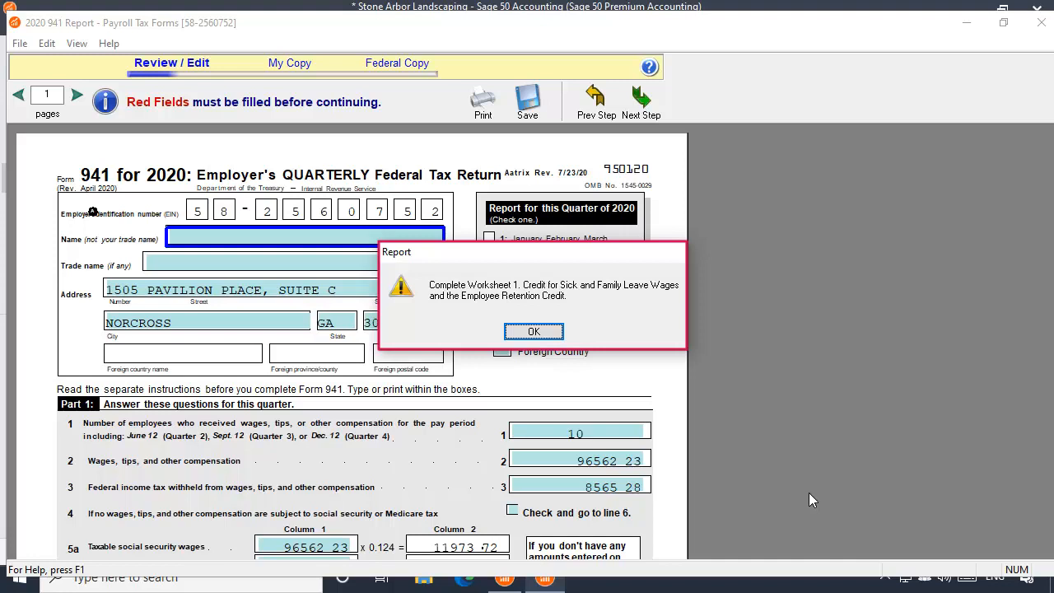
Dismiss the worksheet and nonrefundable credit notices, revealing Form 941 Part 1 leave wages
{"action": "left_click", "coordinate": [534, 331]}
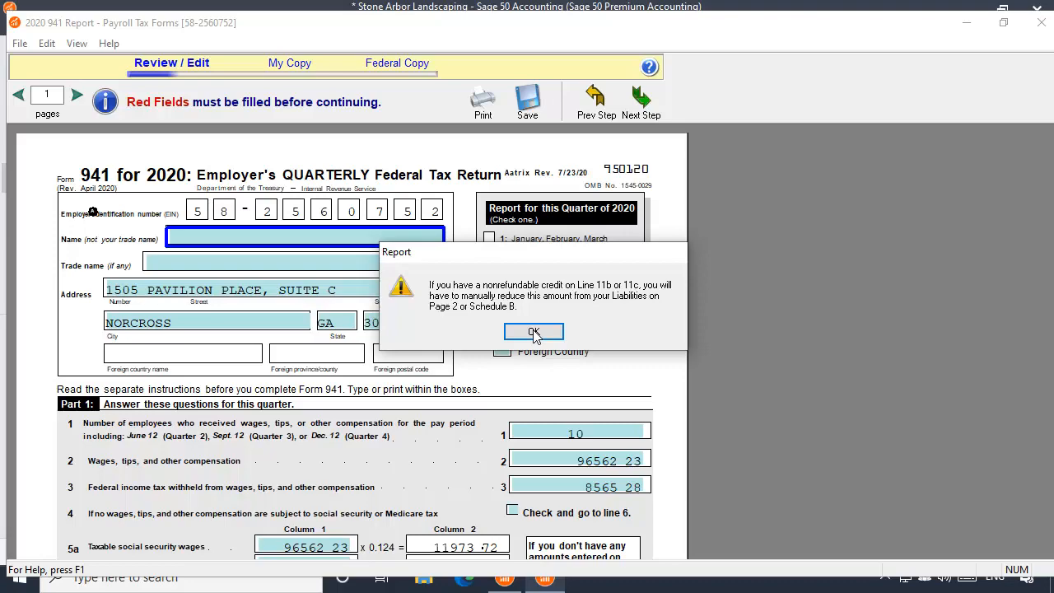
{"action": "left_click", "coordinate": [534, 332]}
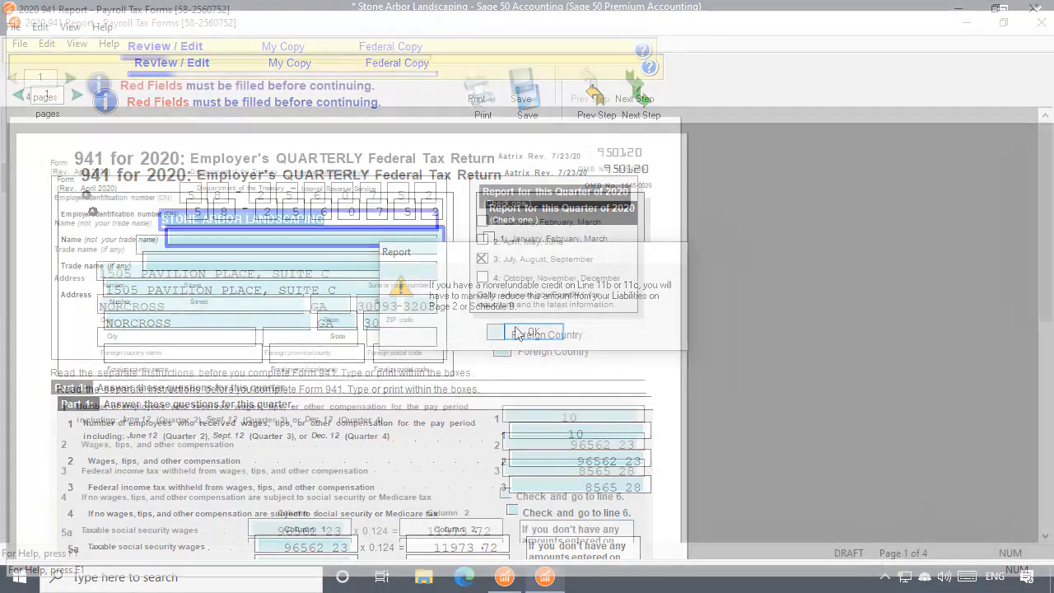
{"action": "left_click", "coordinate": [527, 332]}
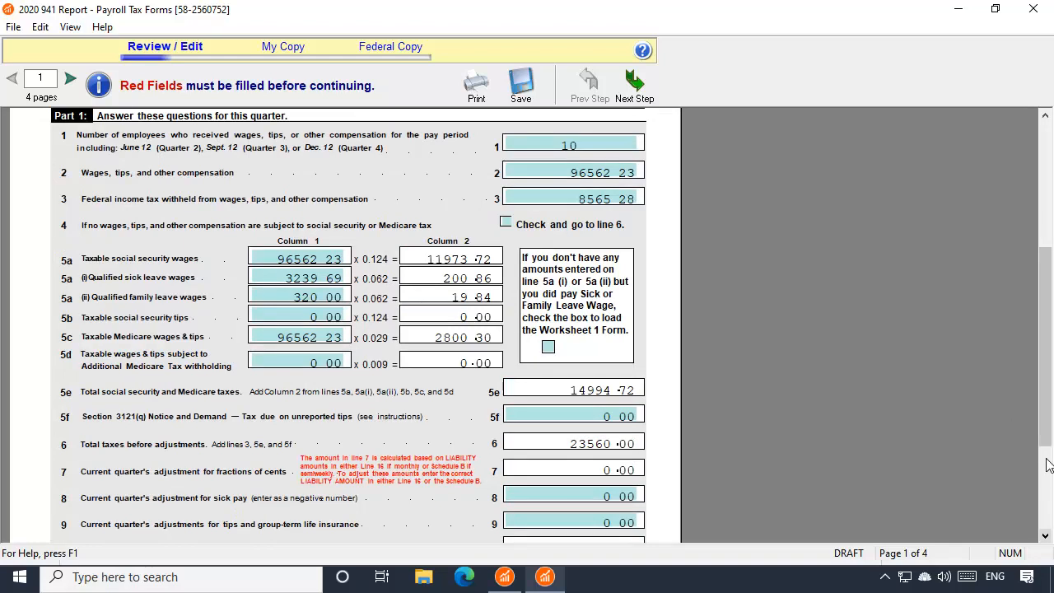